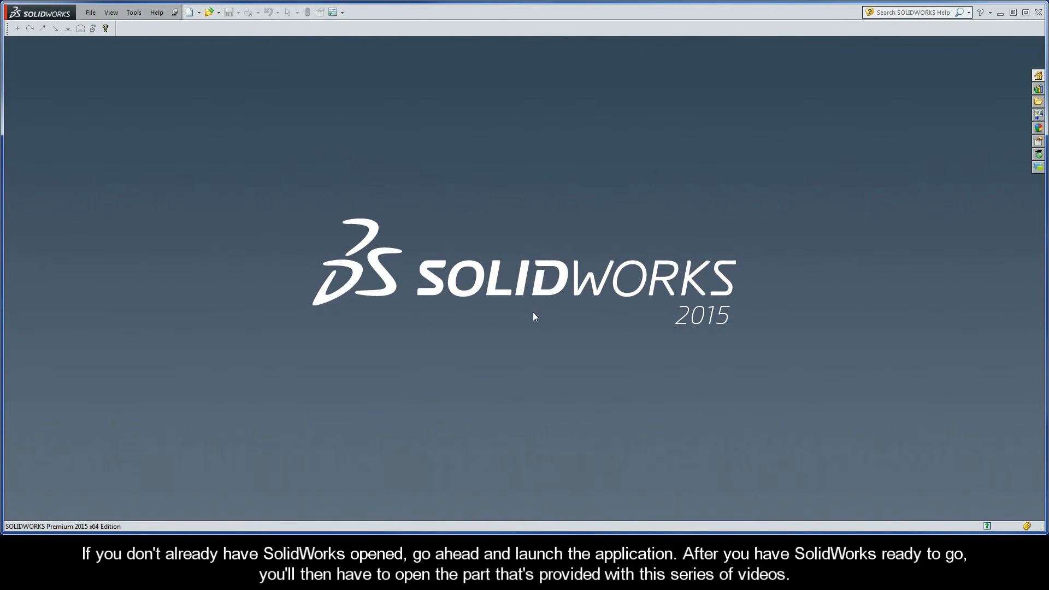
pyautogui.moveTo(203, 159)
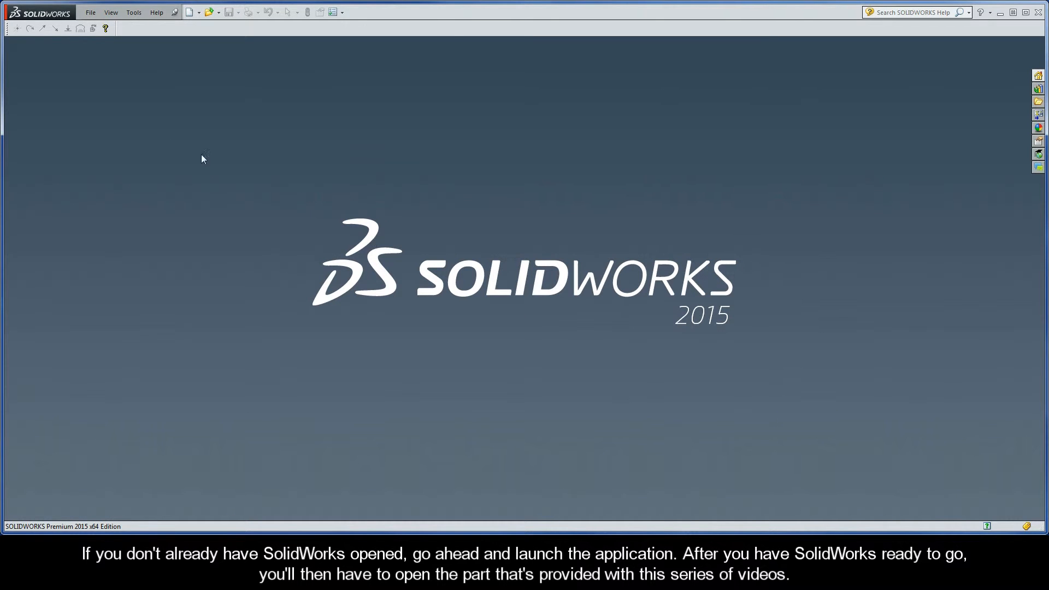
pyautogui.moveTo(44, 28)
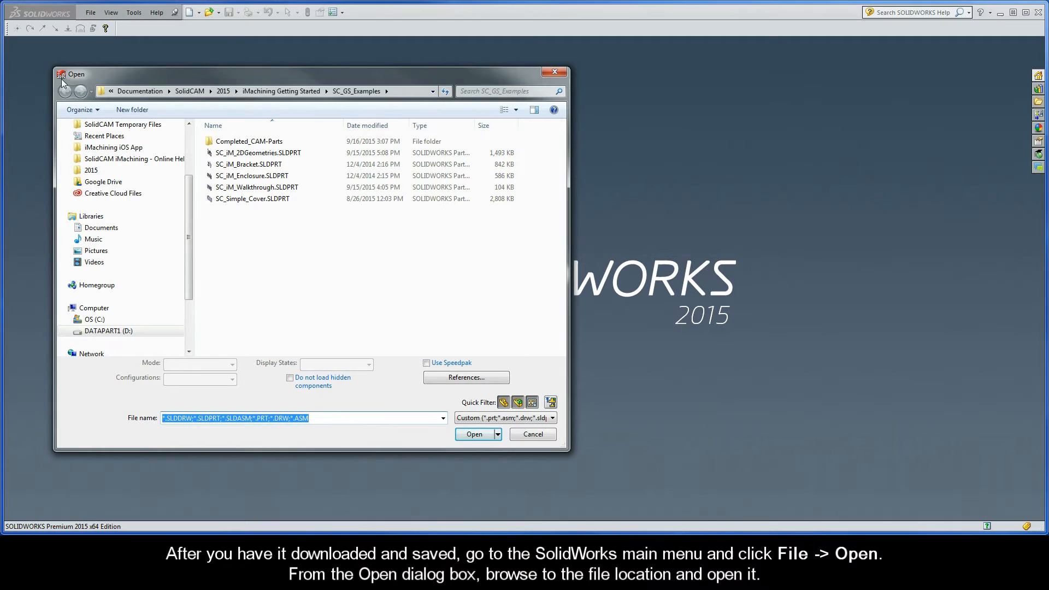
# Open the SC_iM_Walkthrough.SLDPRT part file from the getting-started examples
pyautogui.click(256, 187)
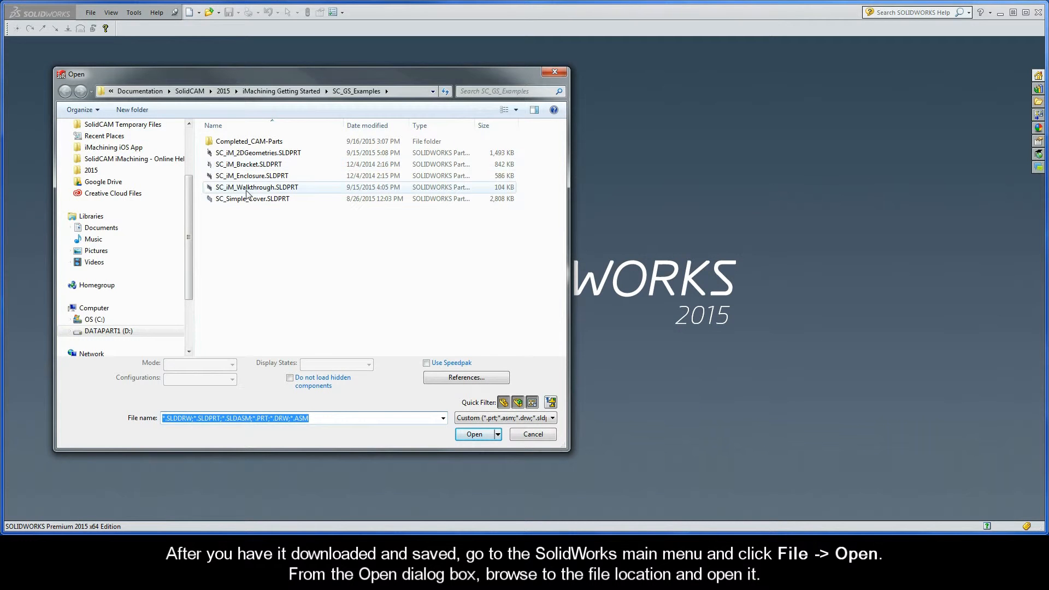
pyautogui.click(473, 434)
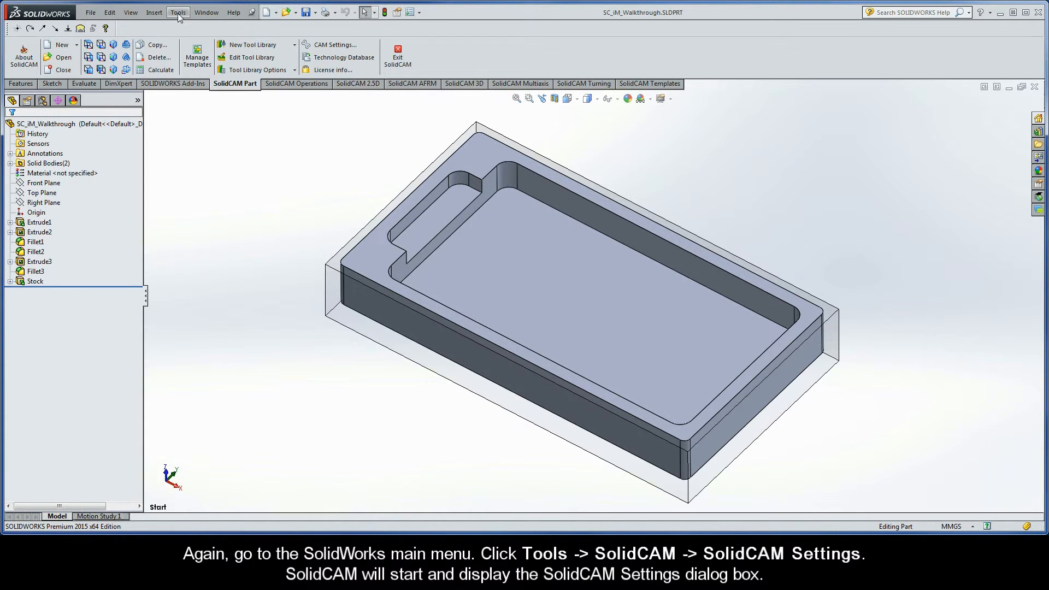
# Bring up SolidCAM Settings from the Tools > SolidCAM menu
pyautogui.click(178, 12)
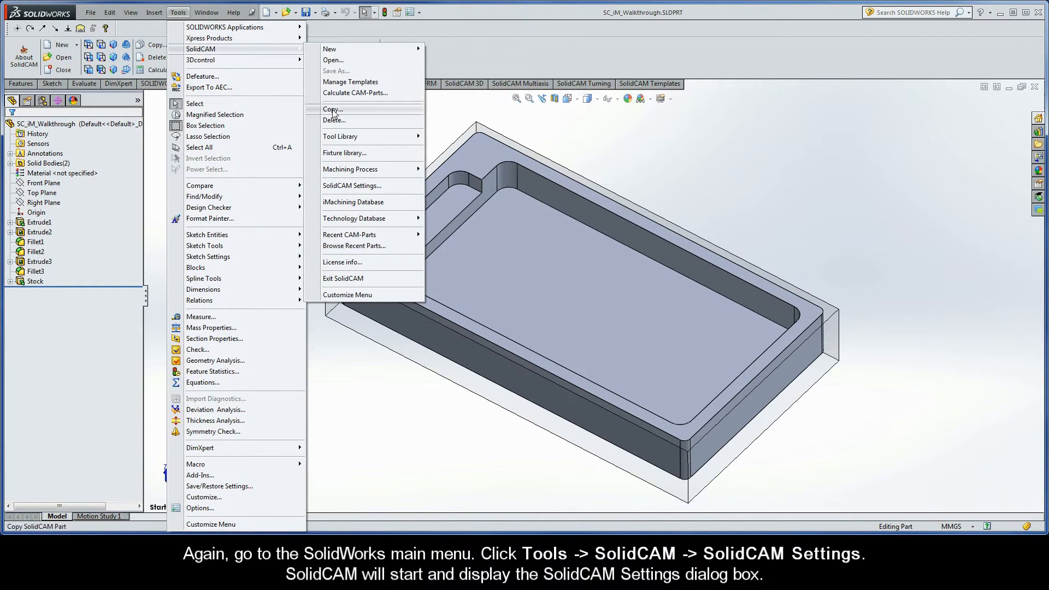
pyautogui.click(352, 185)
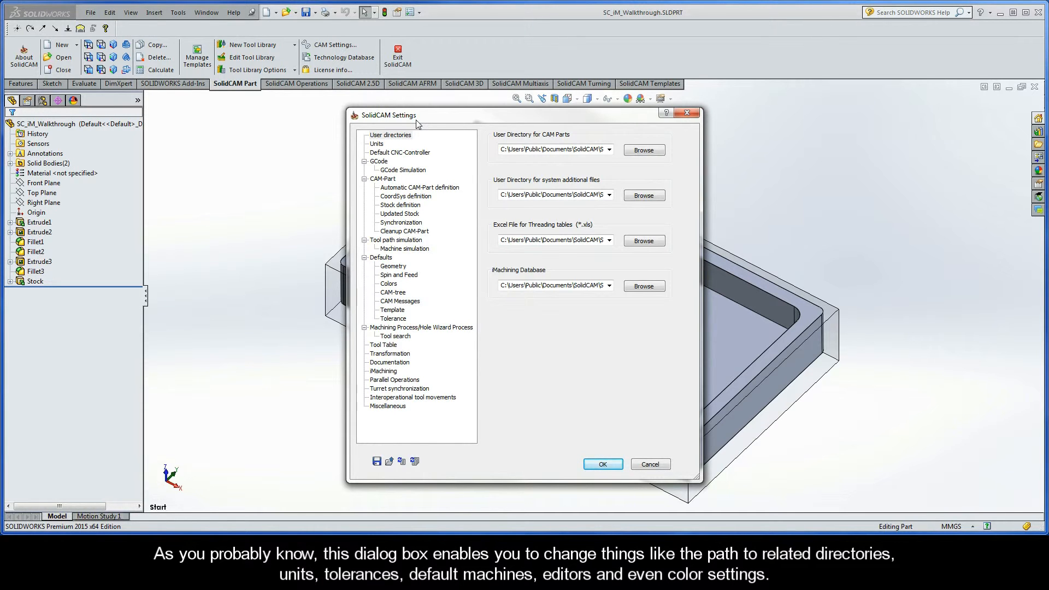
pyautogui.moveTo(405, 143)
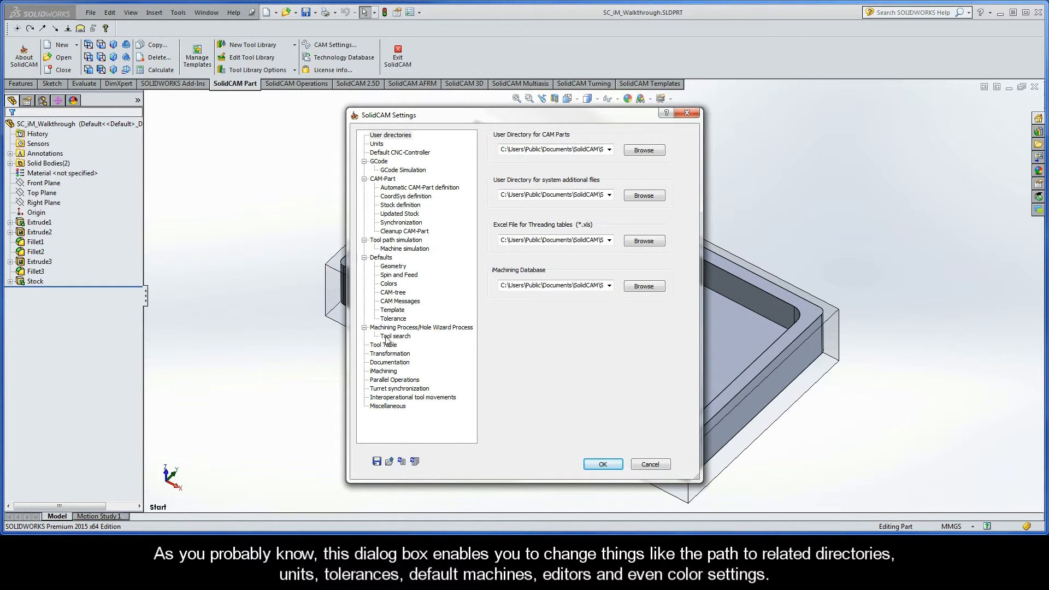
pyautogui.moveTo(384, 292)
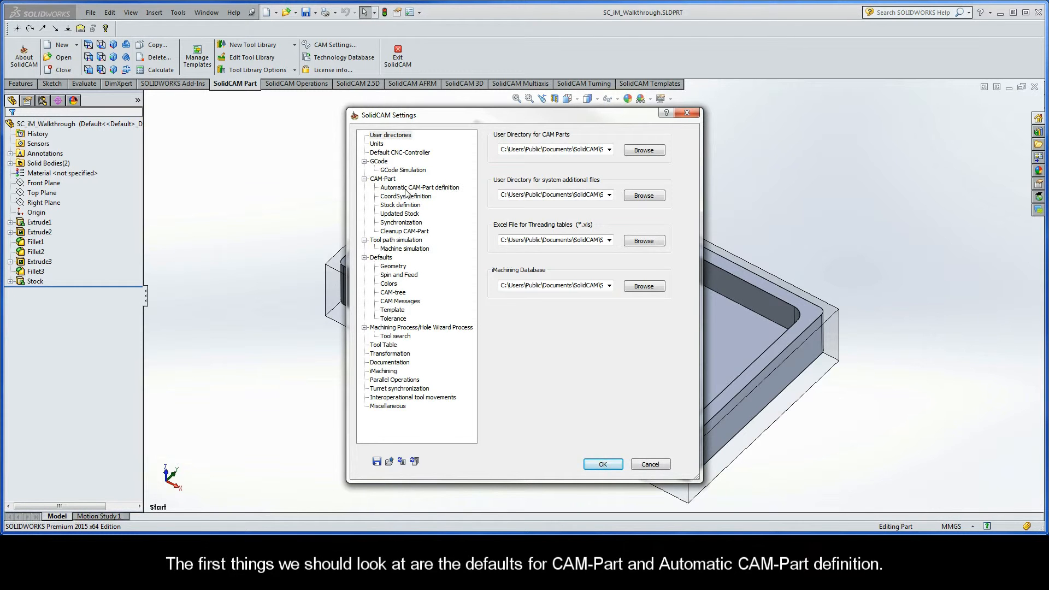
# Set new CAM-Parts to External mode and view the Automatic CAM-Part definition options
pyautogui.click(382, 179)
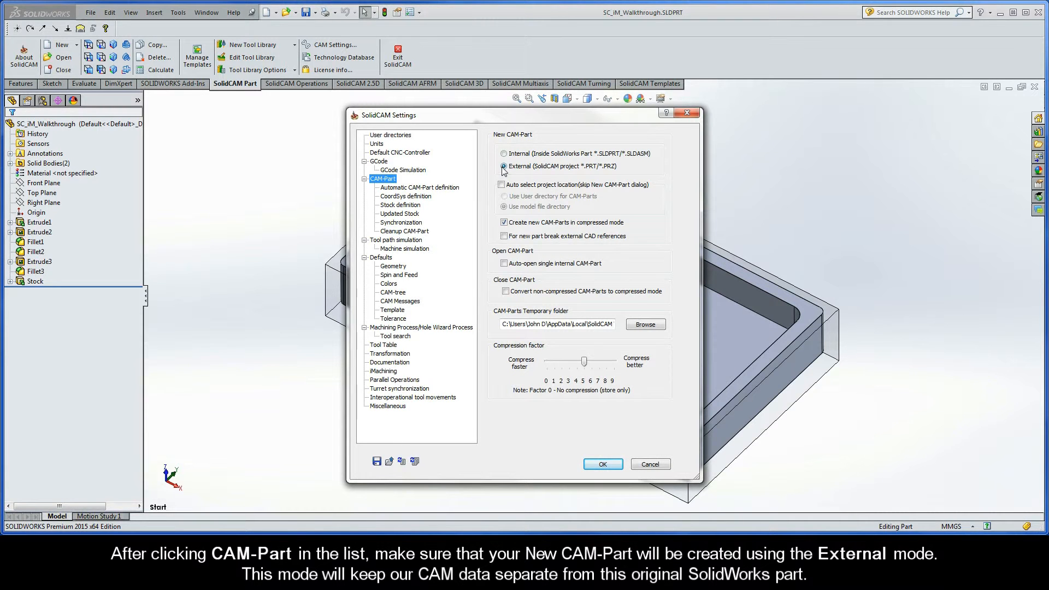
pyautogui.click(502, 167)
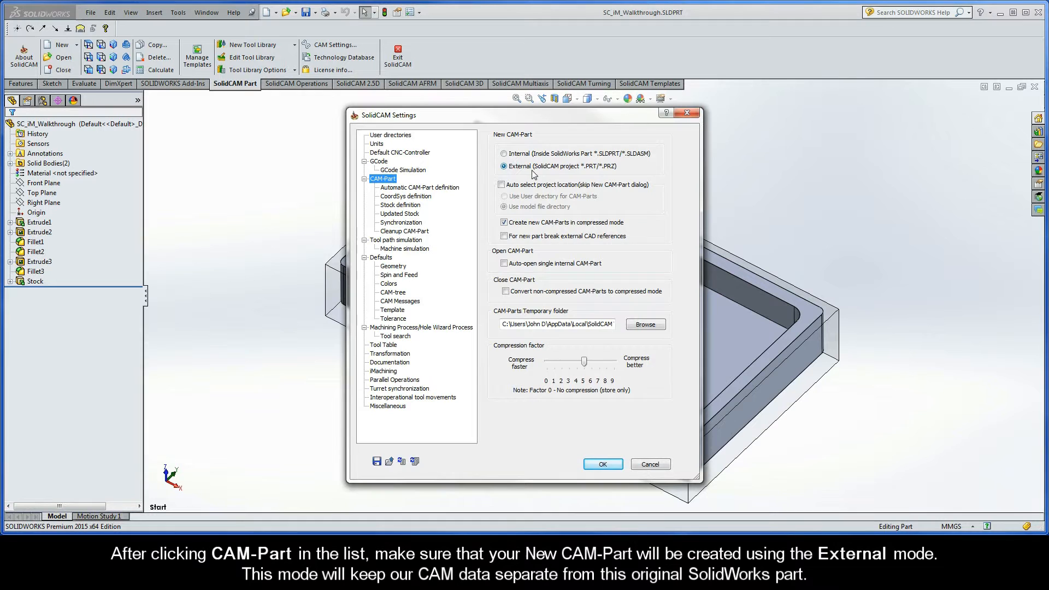
pyautogui.click(419, 187)
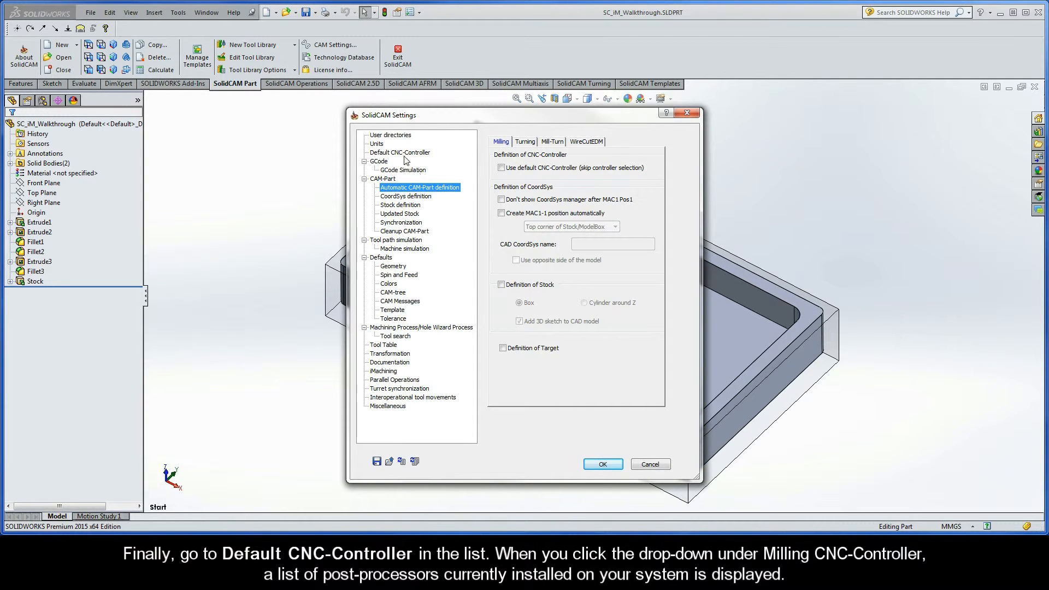
# Set the default milling CNC-Controller to gMilling_Haas_SS_3x and accept the settings
pyautogui.click(399, 152)
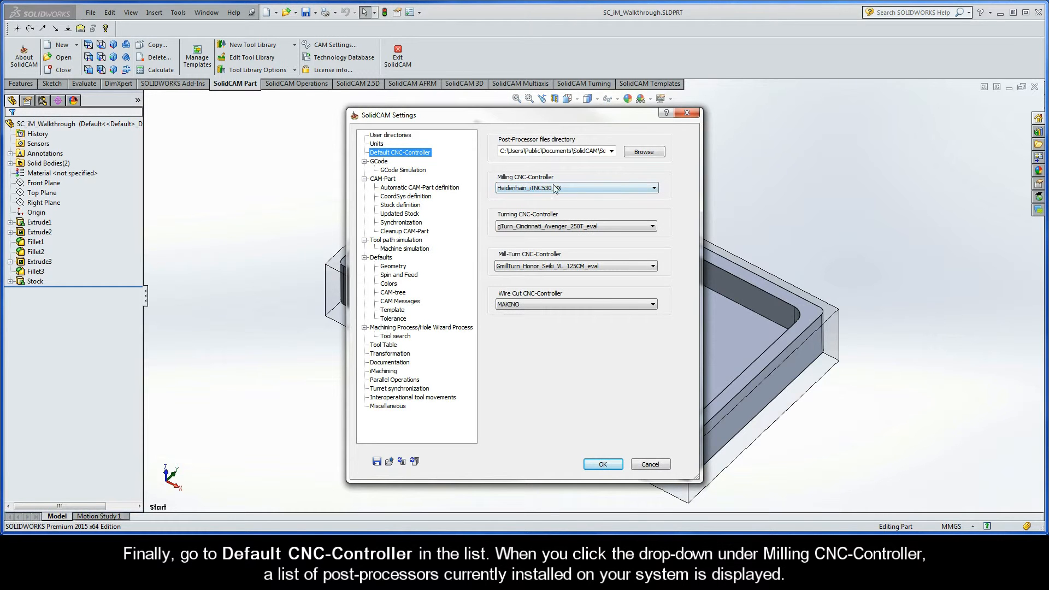
pyautogui.click(653, 187)
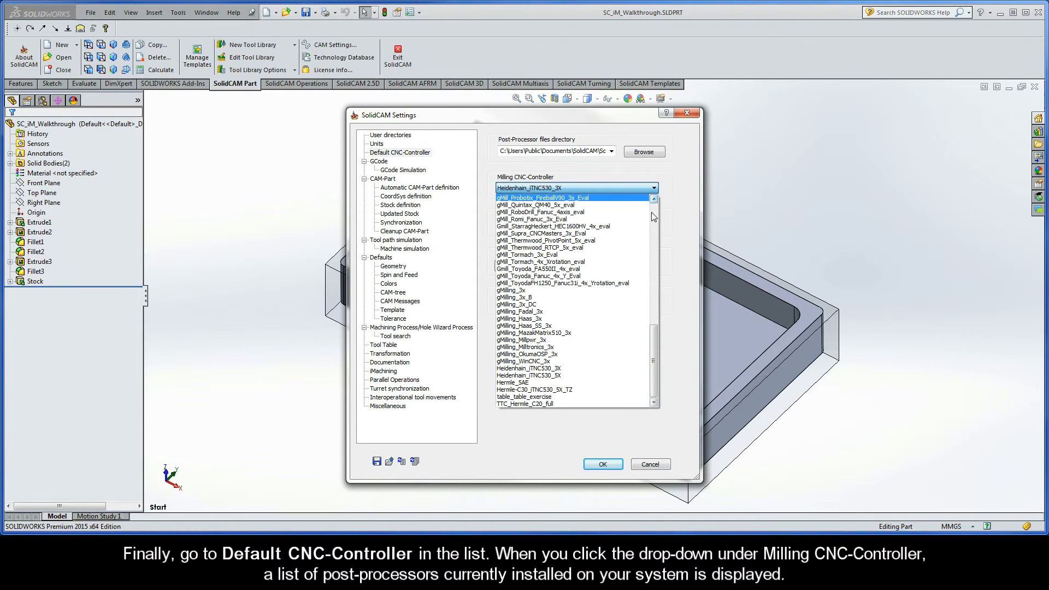
pyautogui.scroll(-3)
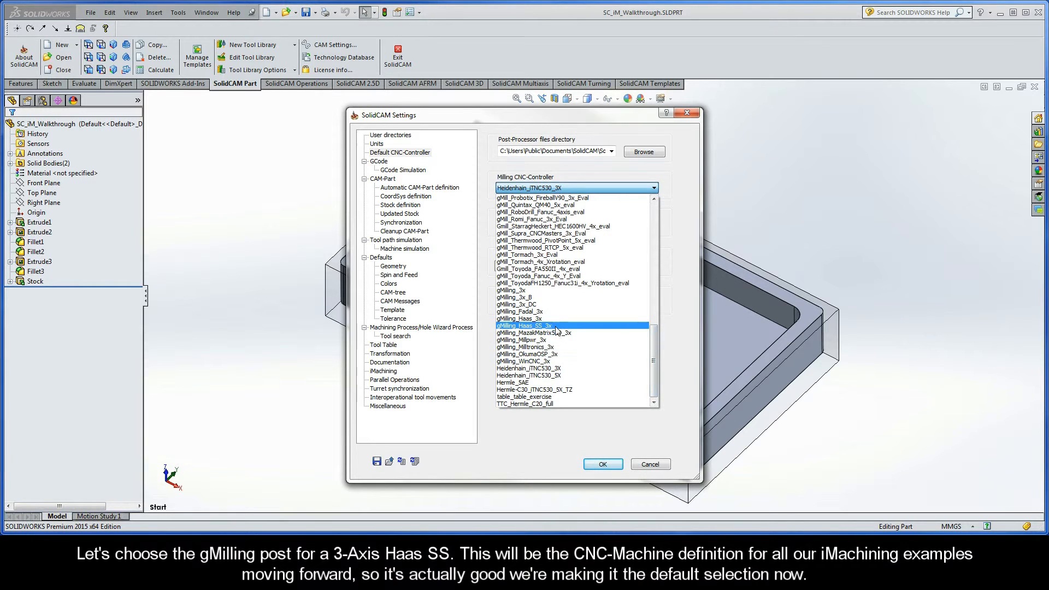
pyautogui.click(526, 325)
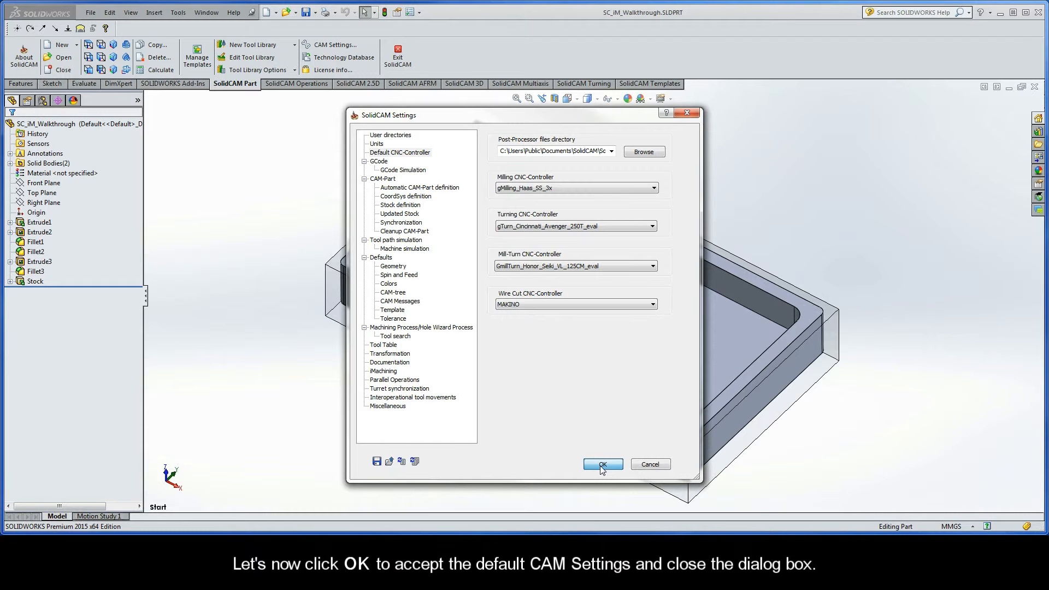
pyautogui.click(602, 464)
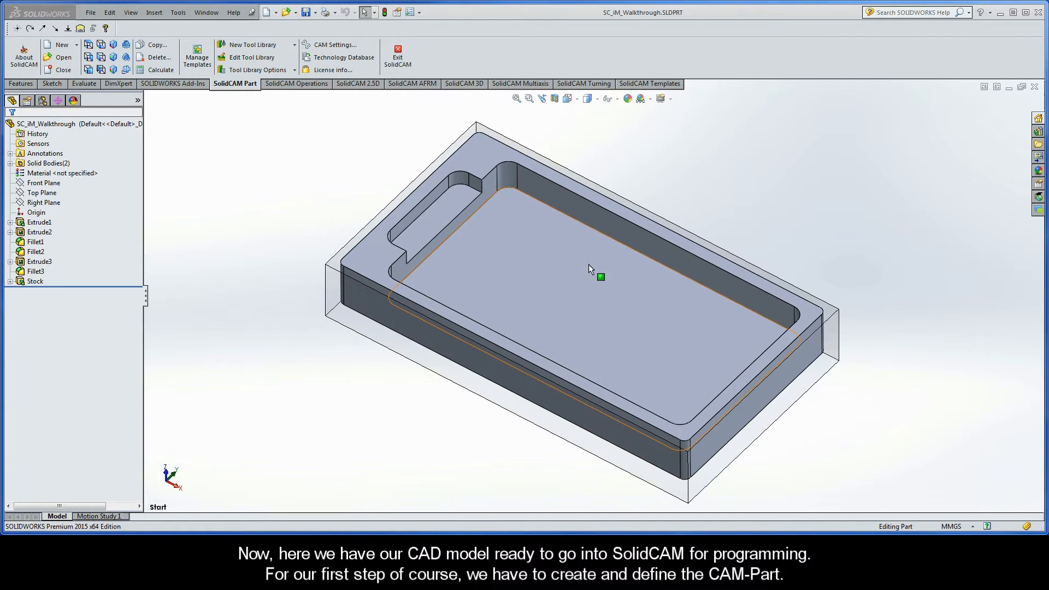
pyautogui.moveTo(568, 265)
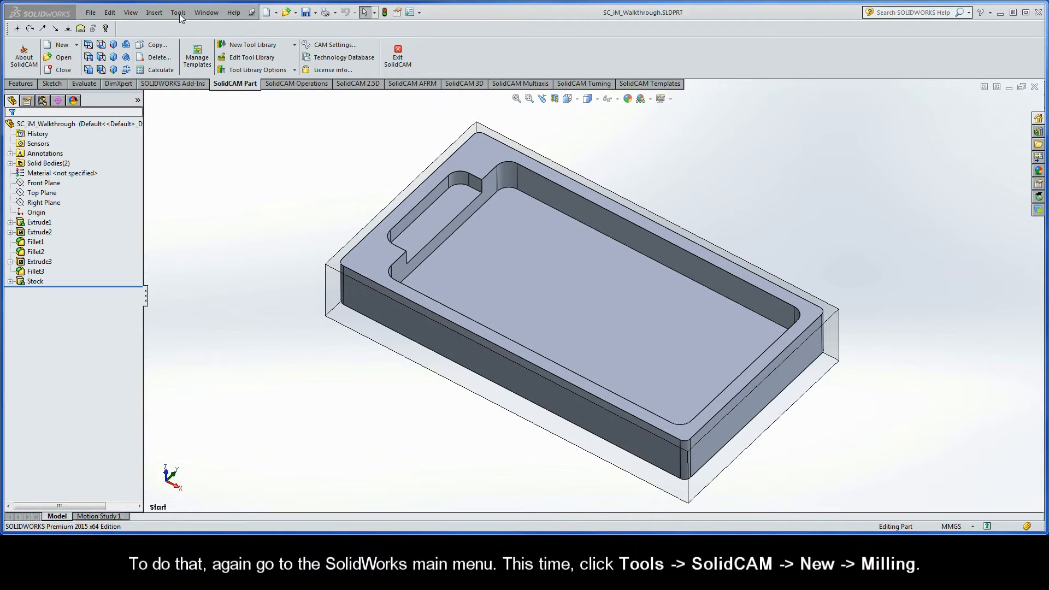
# Create a new Milling CAM-Part via Tools > SolidCAM > New, keeping the default settings
pyautogui.click(178, 12)
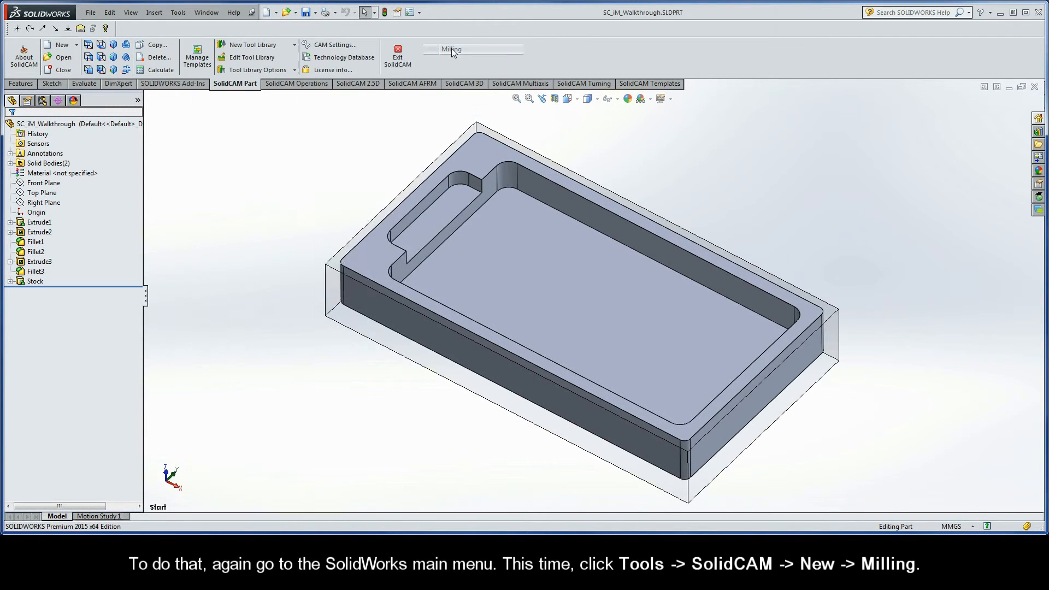
pyautogui.click(451, 48)
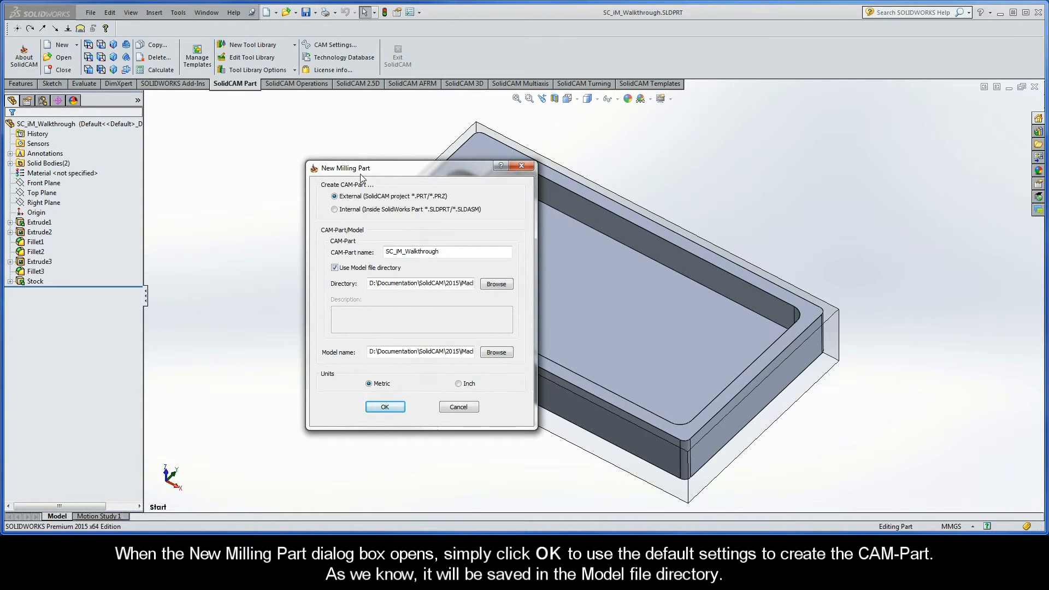
pyautogui.moveTo(384, 399)
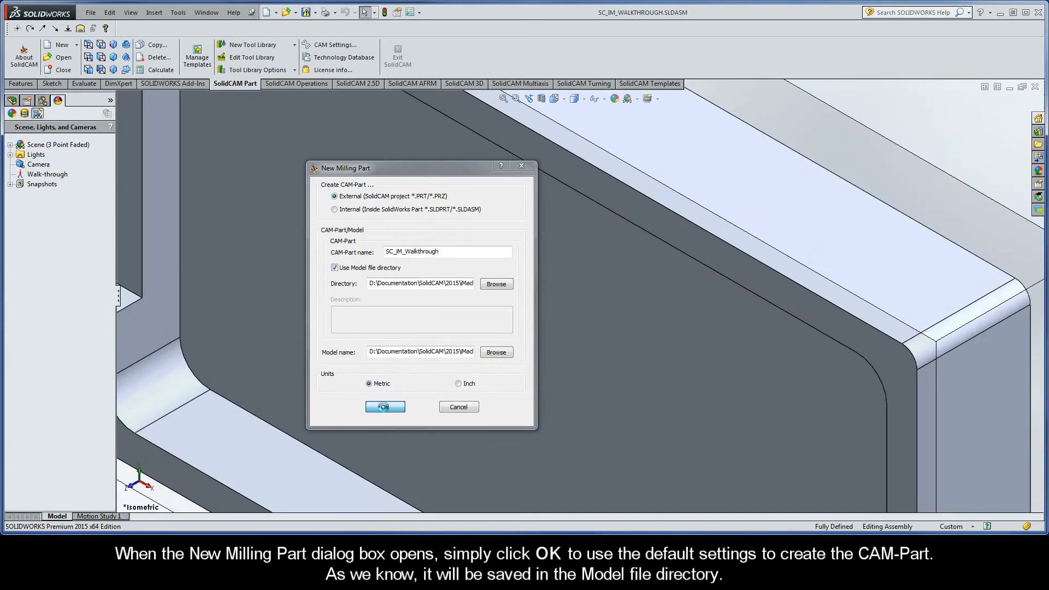
pyautogui.click(385, 406)
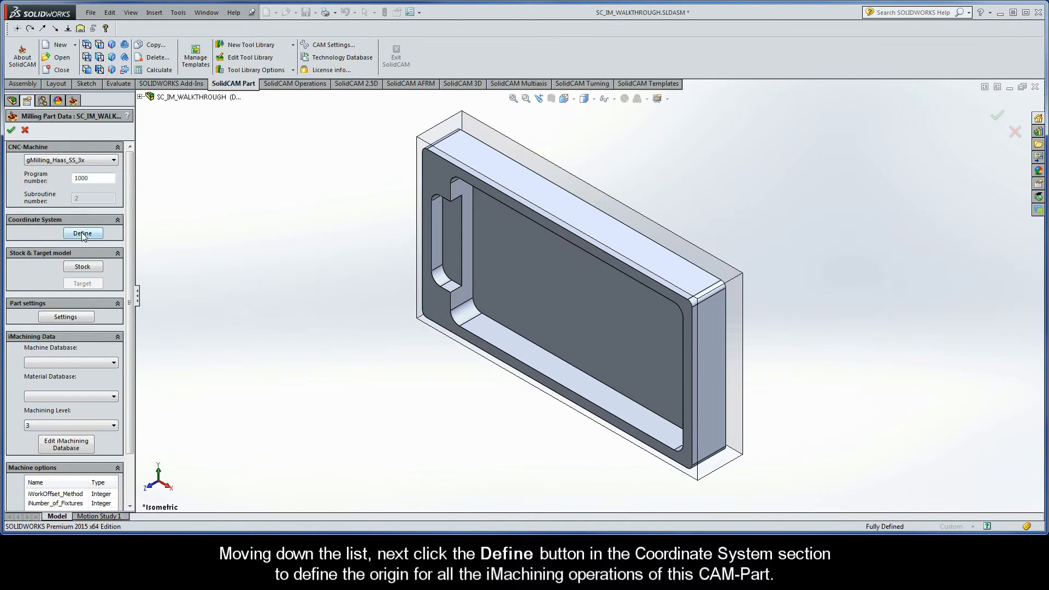
# Start the Coordinate System definition from the Milling Part Data panel
pyautogui.click(82, 233)
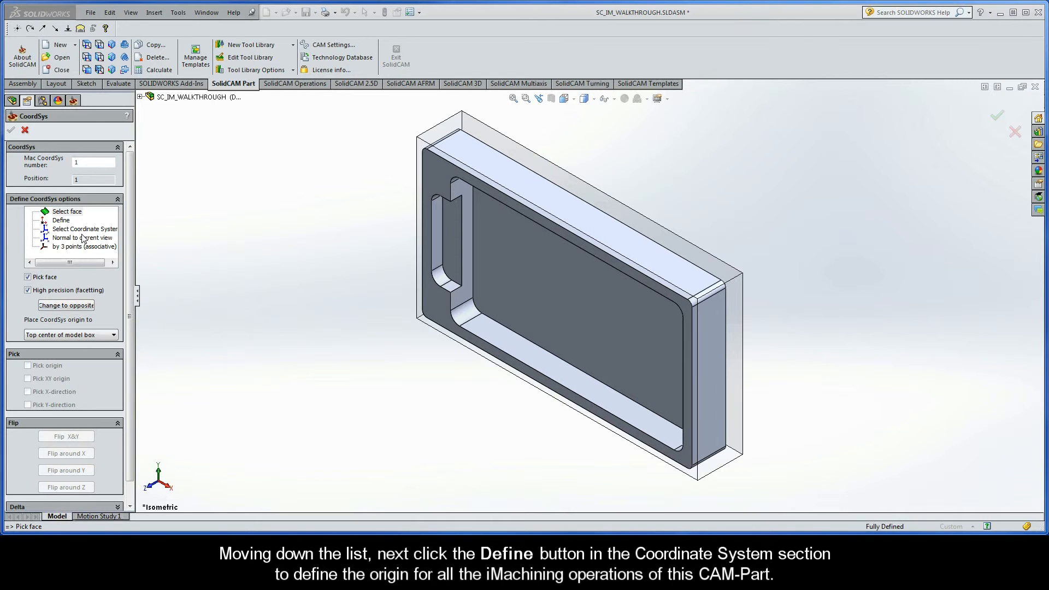
# Place the coordinate system on the Target top face with origin at the stock's back left corner
pyautogui.click(67, 211)
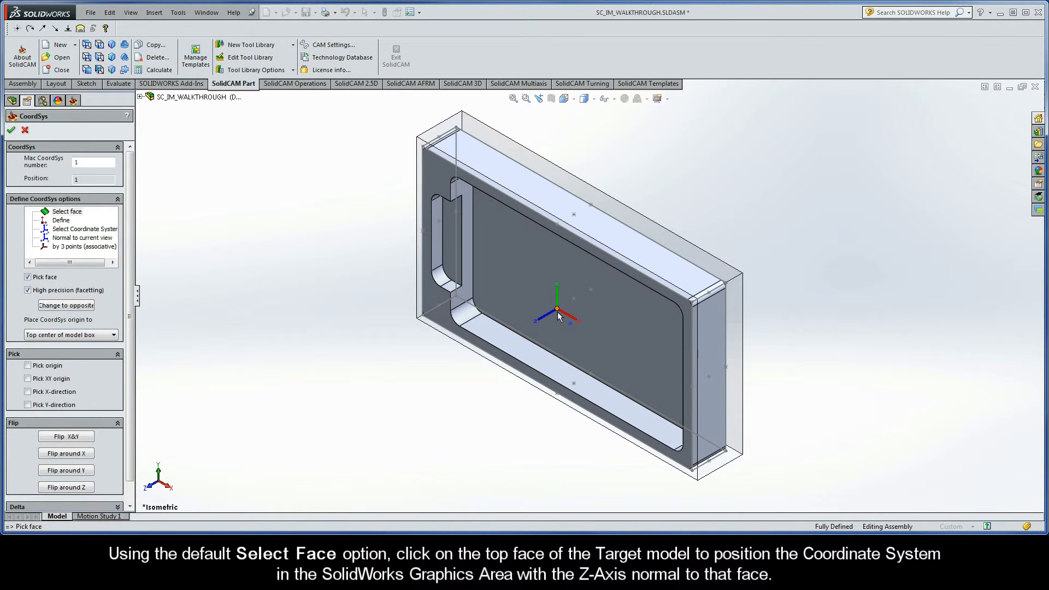
pyautogui.click(559, 315)
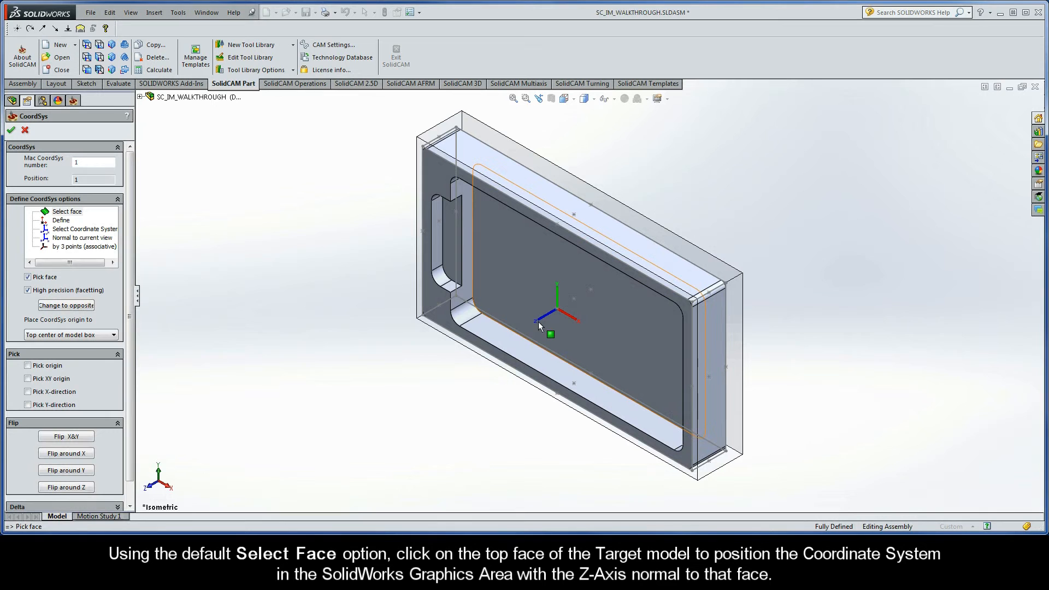
pyautogui.moveTo(538, 327)
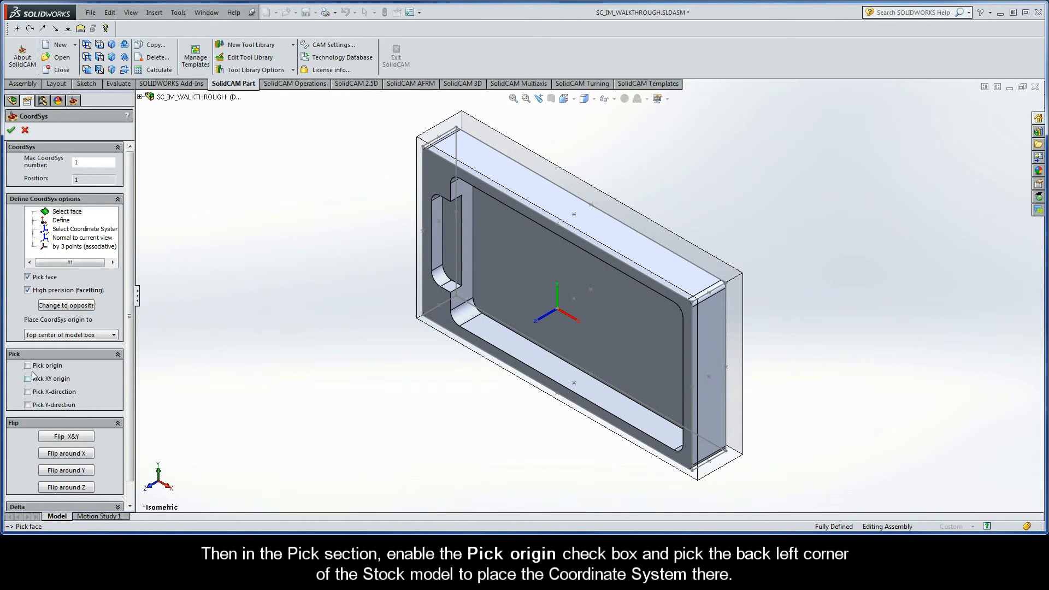
pyautogui.click(27, 365)
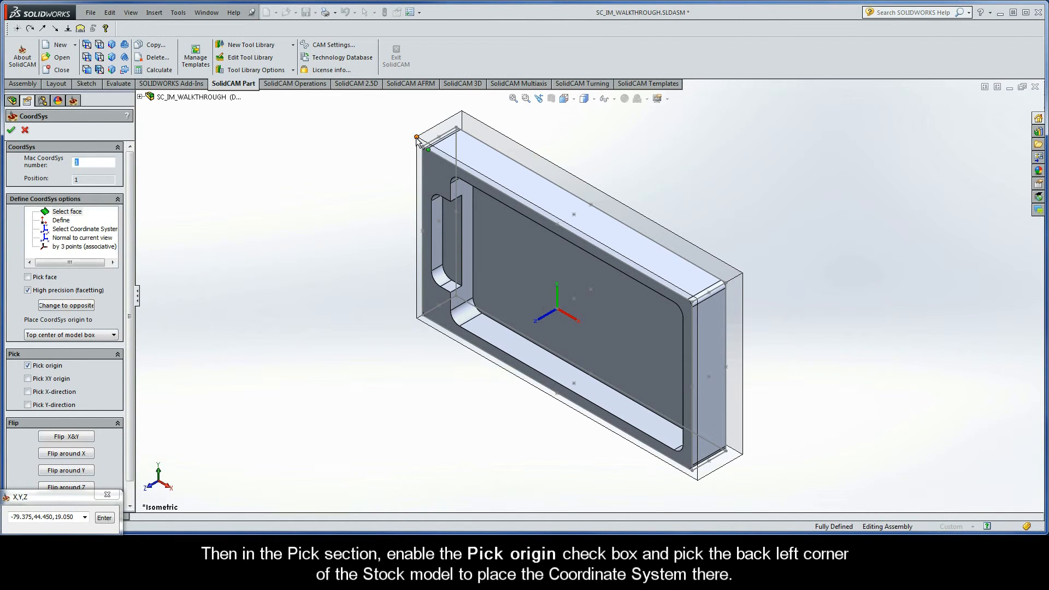
pyautogui.click(414, 137)
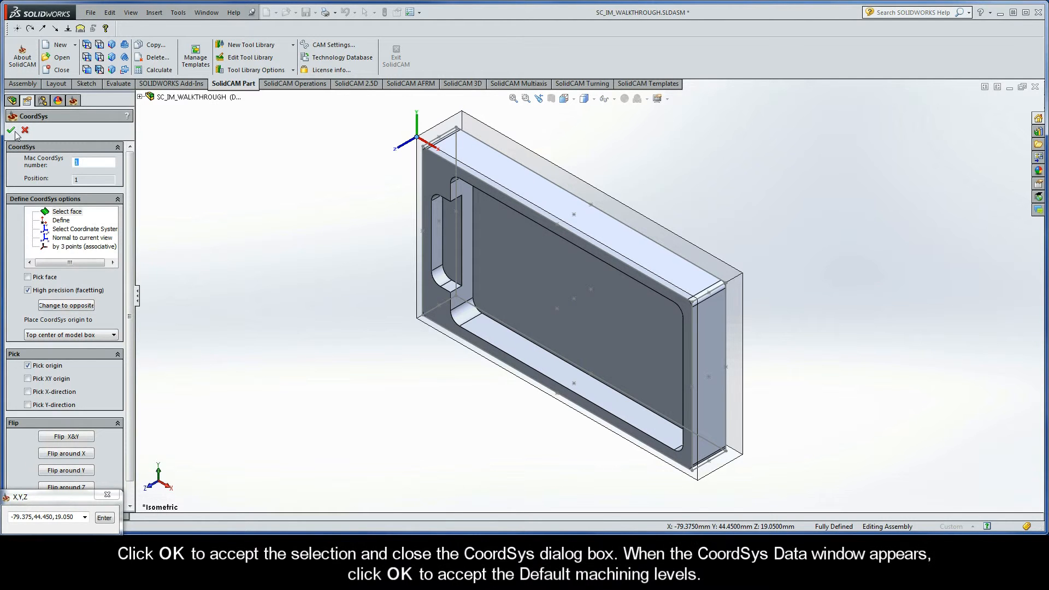
pyautogui.click(13, 130)
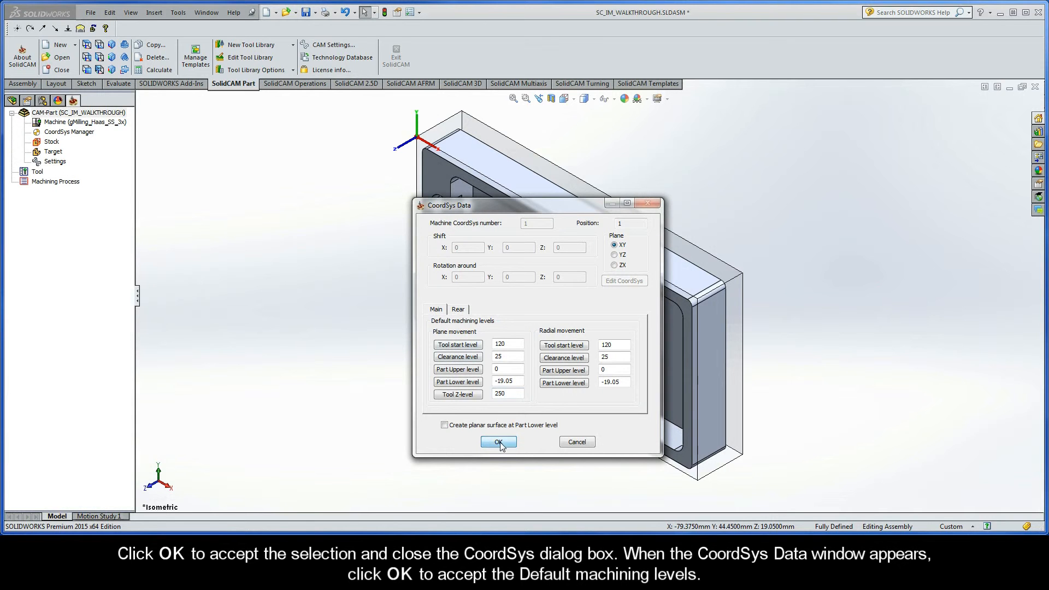
# Accept the default machining levels and confirm coordinate system MAC 1 (1-Position)
pyautogui.click(498, 442)
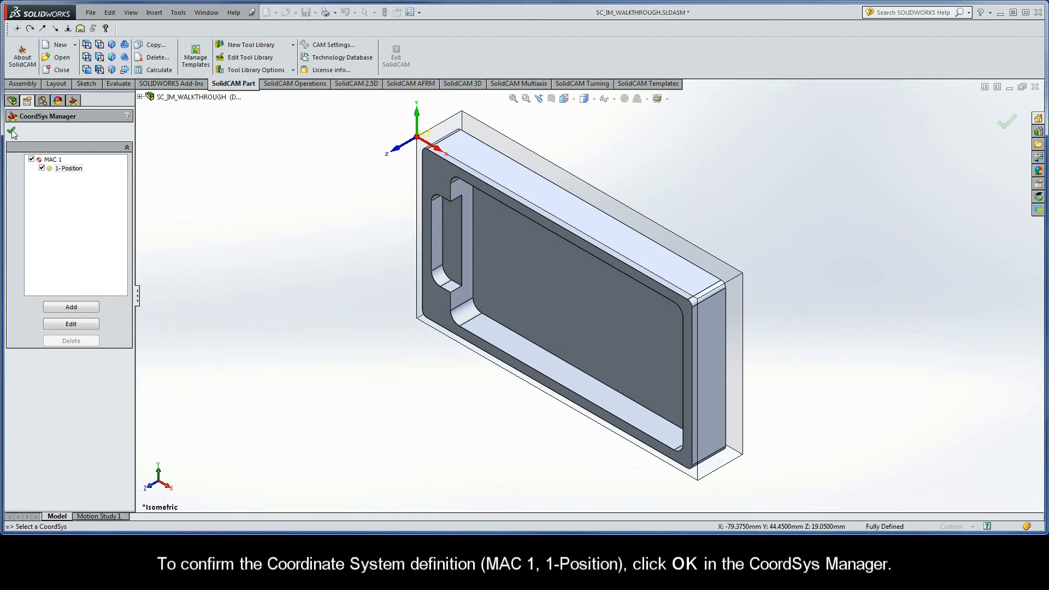
pyautogui.click(13, 130)
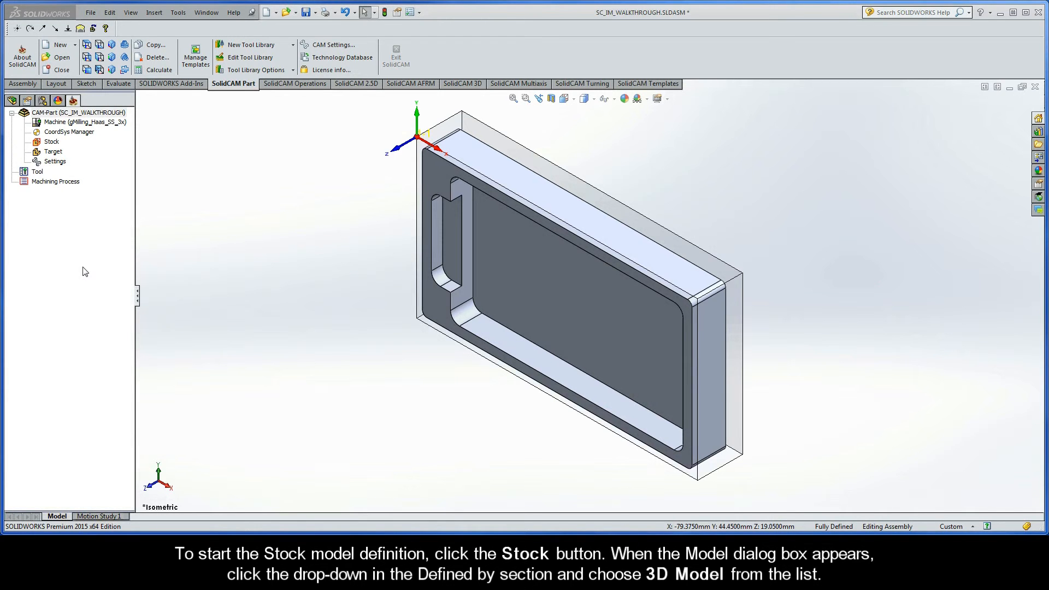
# Define the Stock by 3D Model, picking the stock body Solid 1
pyautogui.click(50, 141)
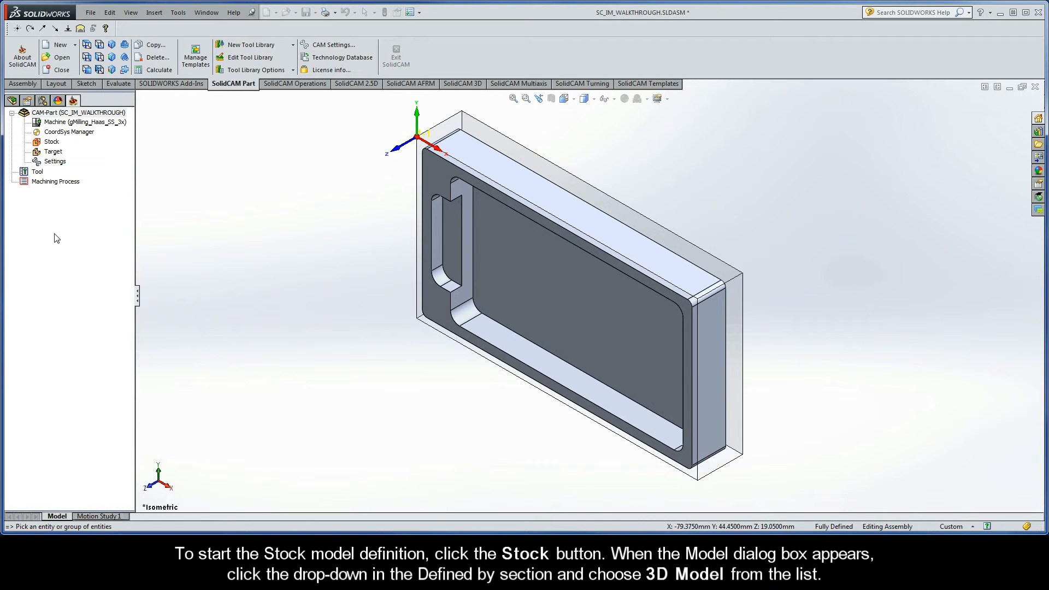
pyautogui.click(50, 142)
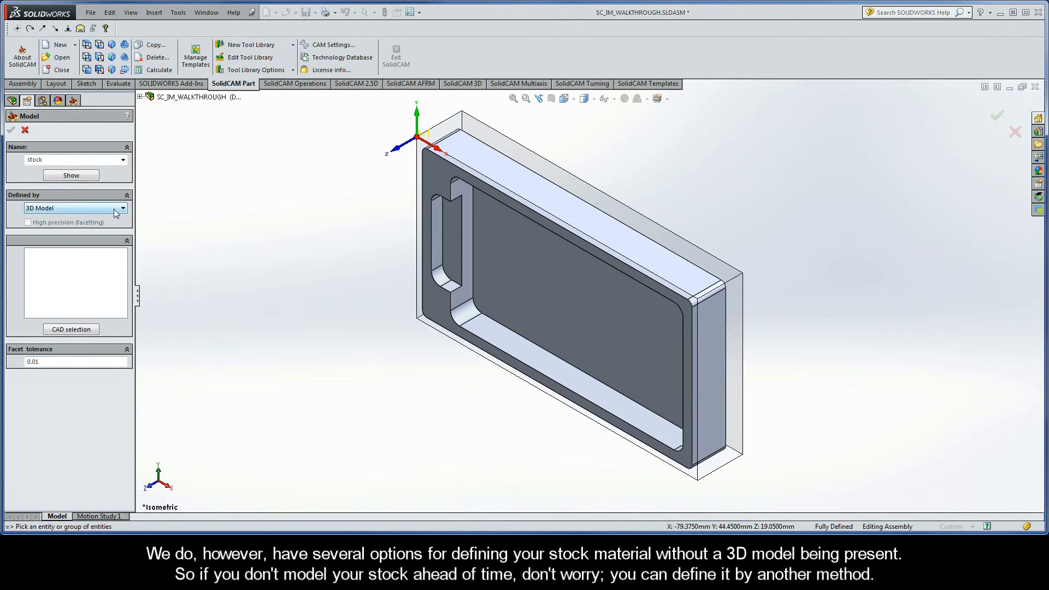
pyautogui.click(122, 208)
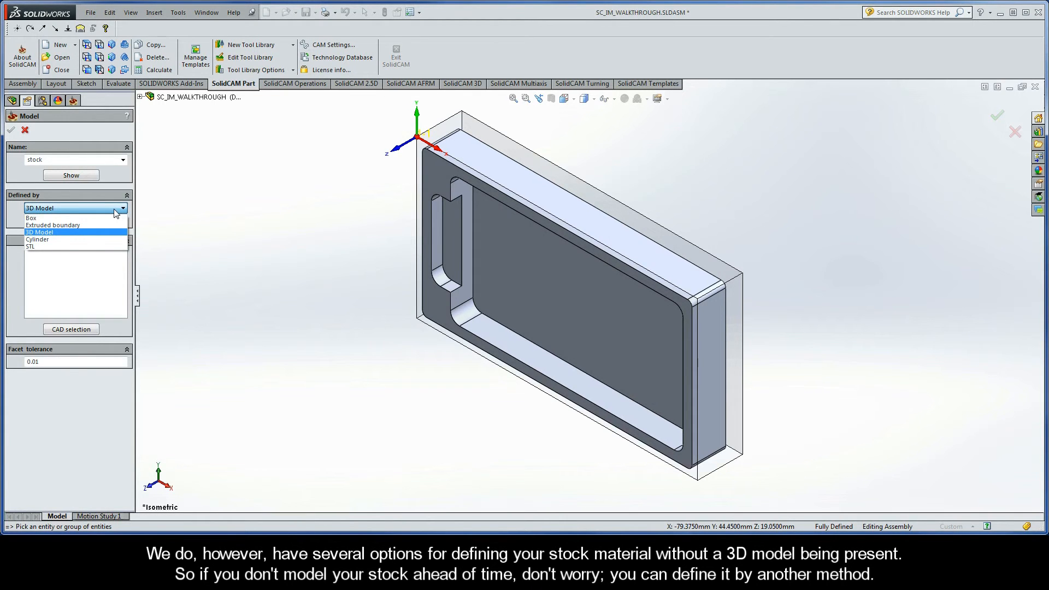
pyautogui.click(39, 232)
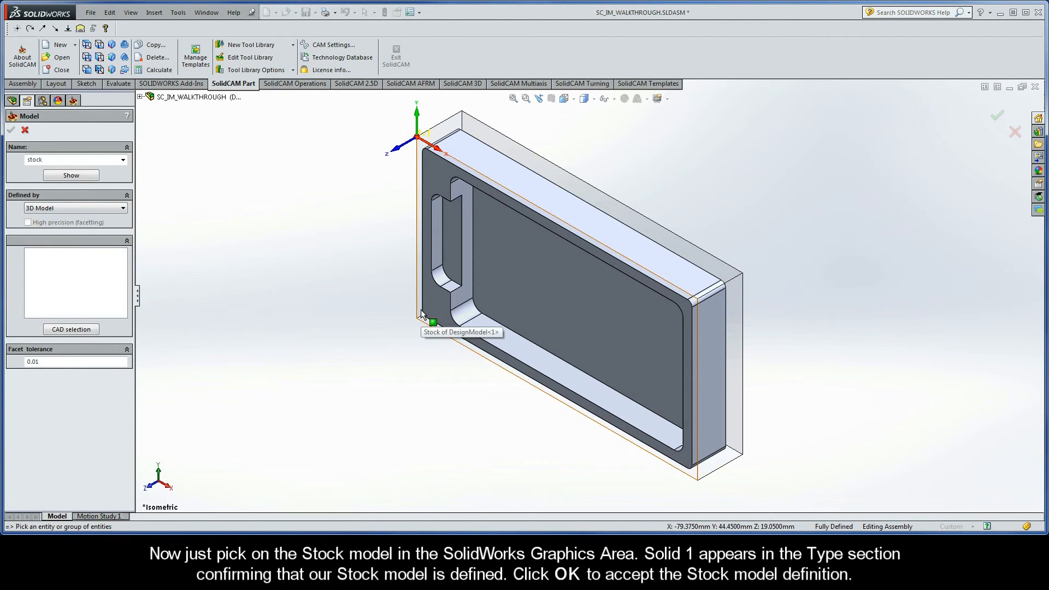
pyautogui.click(431, 321)
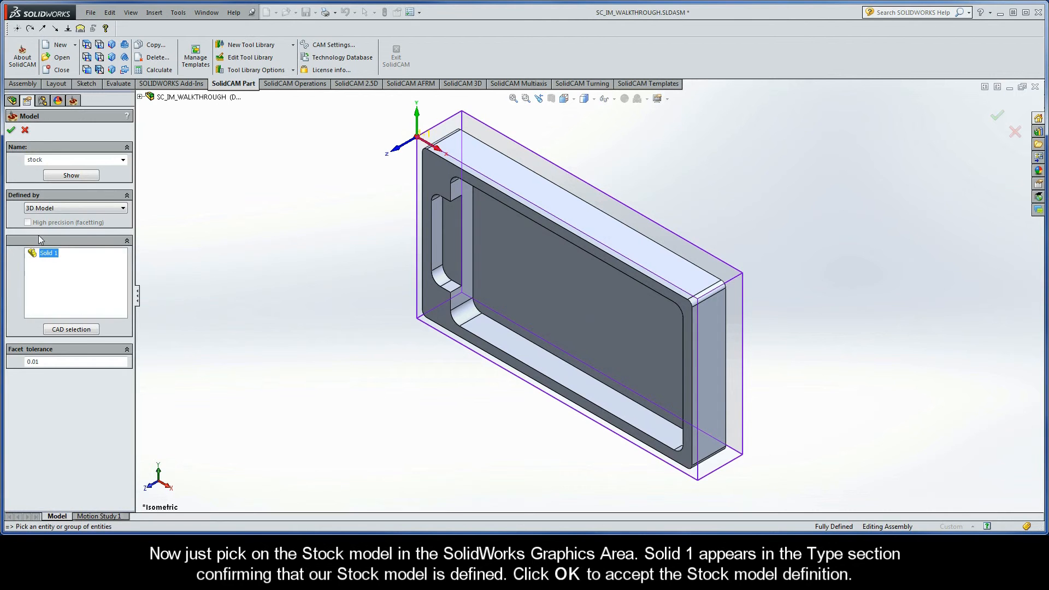
pyautogui.click(9, 115)
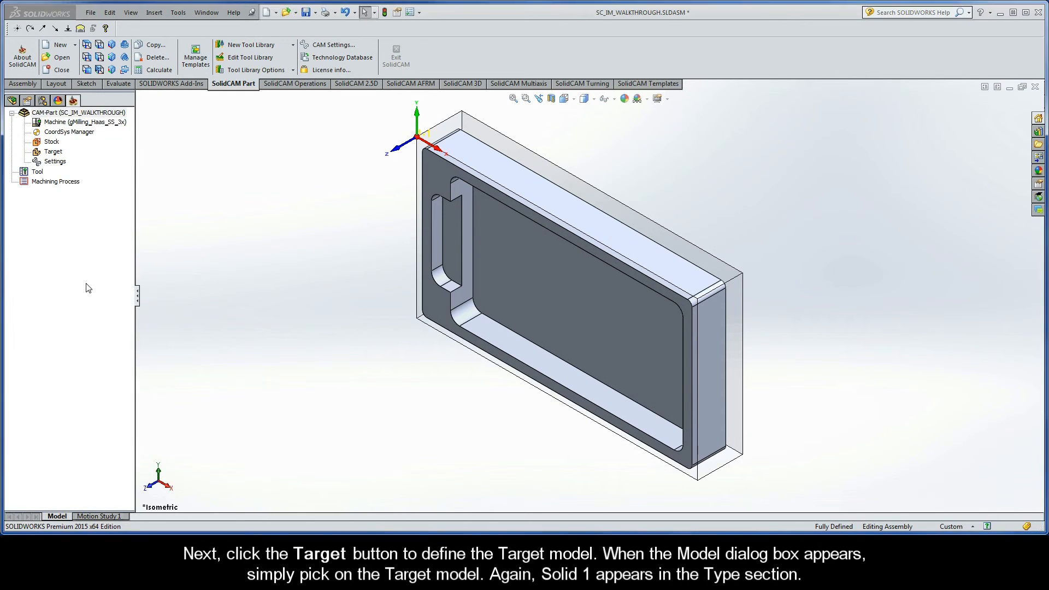
# Define the Target model by picking the part body Solid 1 and accept it
pyautogui.click(54, 151)
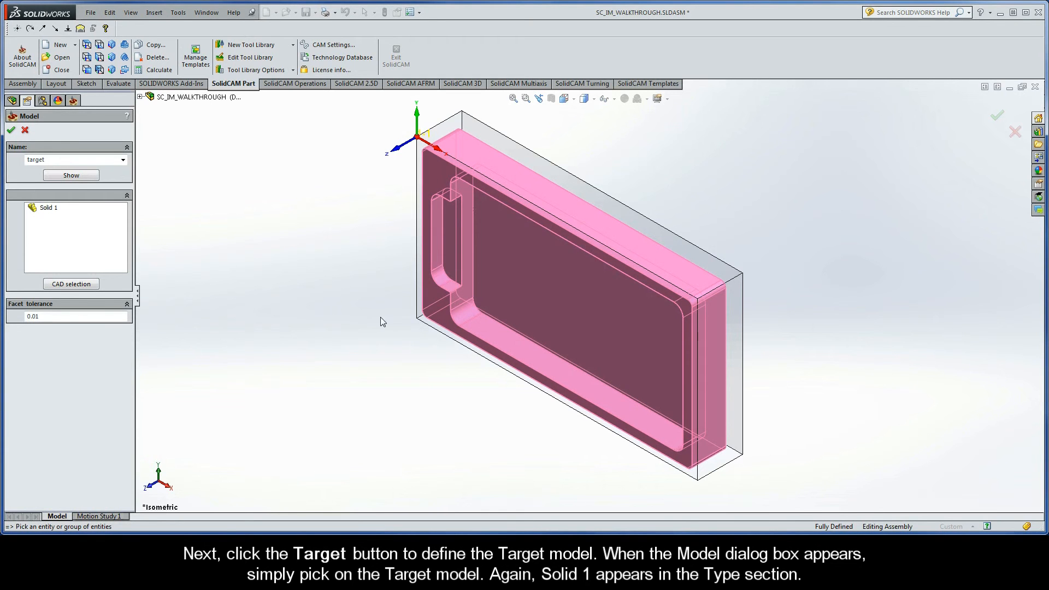
pyautogui.click(48, 208)
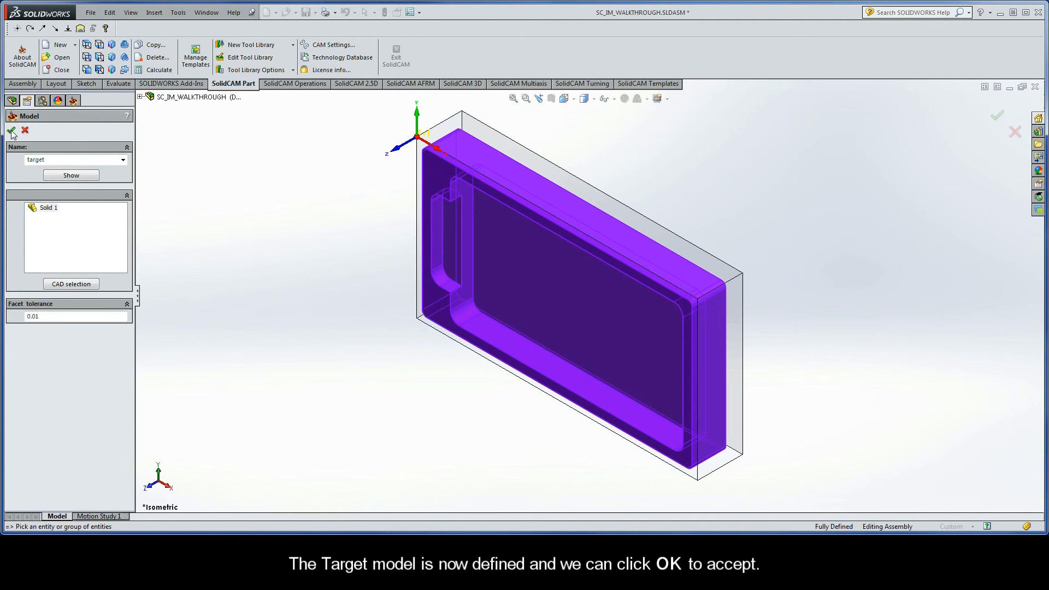
pyautogui.click(12, 130)
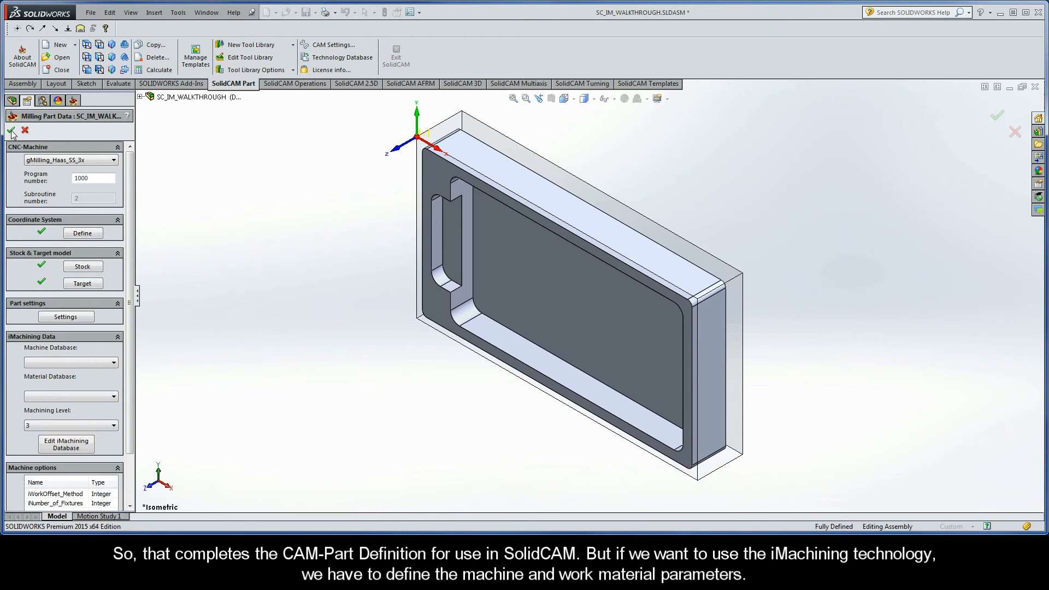
pyautogui.moveTo(12, 311)
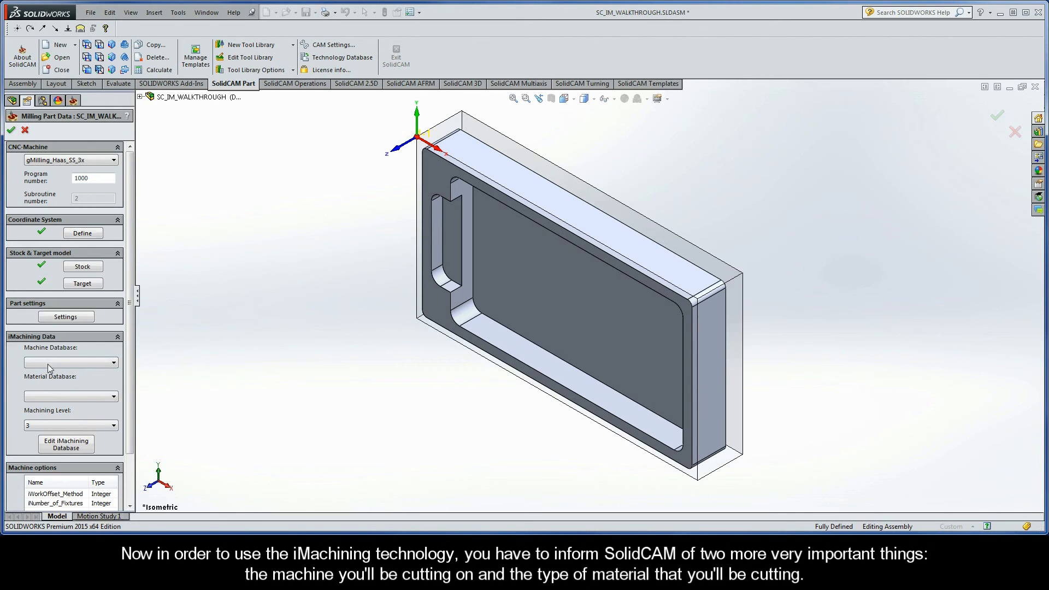
pyautogui.moveTo(52, 385)
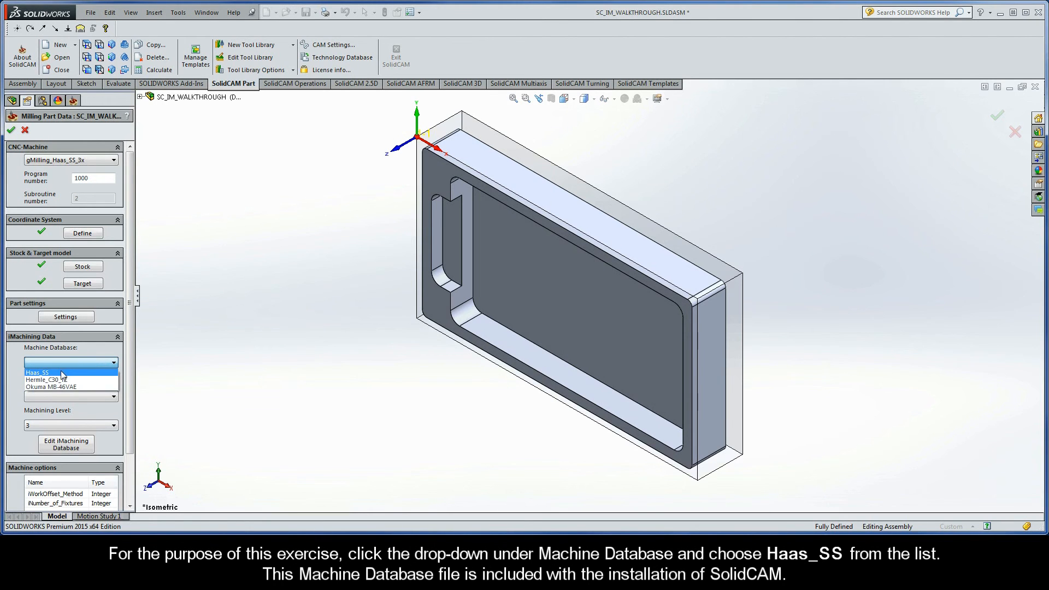
# Set the iMachining machine database to Haas_SS and the material to Aluminum_100BHN-60HRB
pyautogui.click(37, 372)
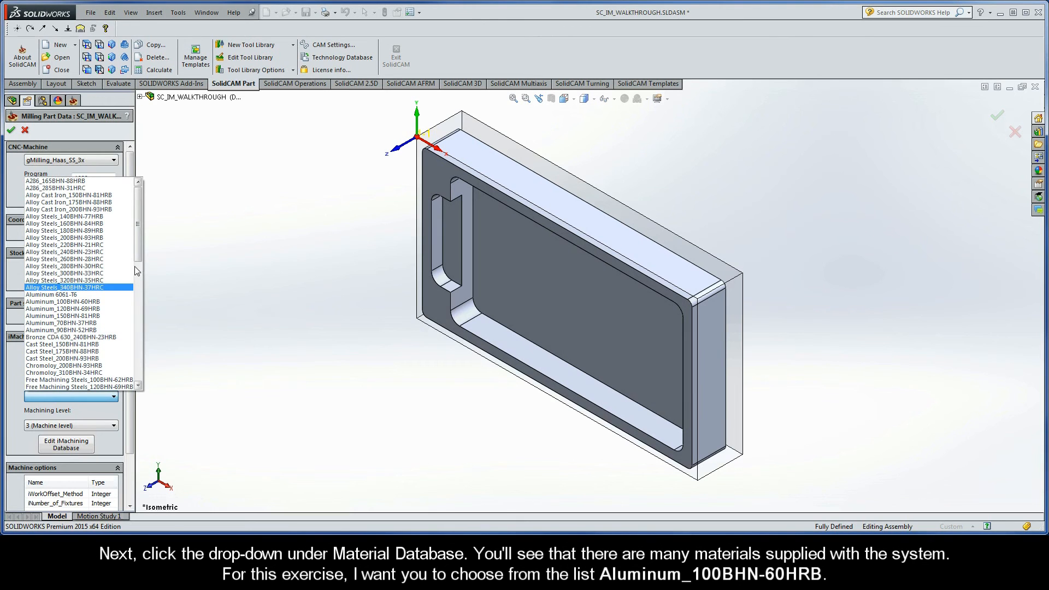
pyautogui.scroll(-3)
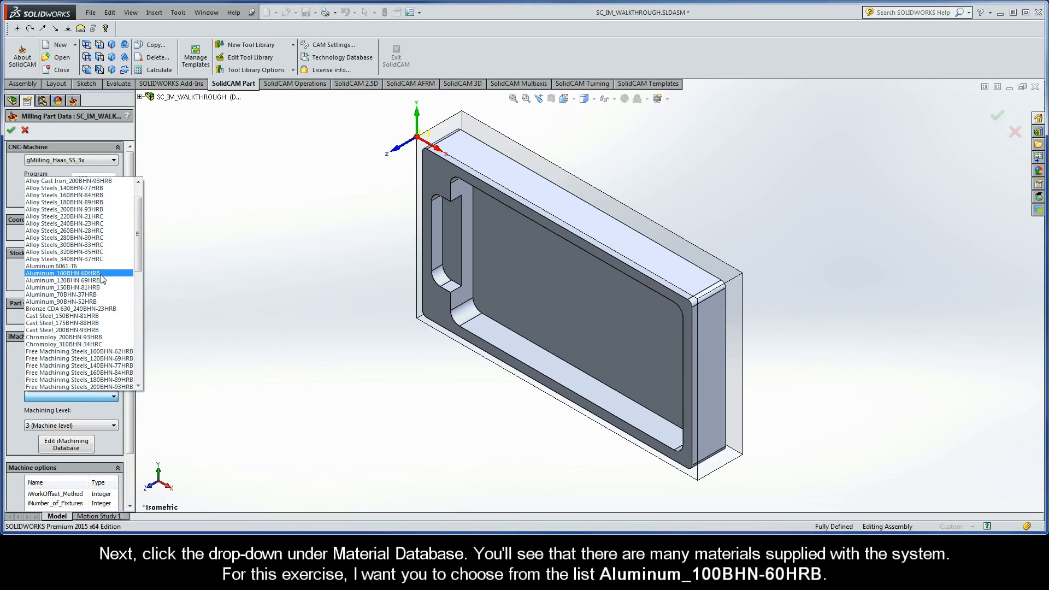
pyautogui.click(62, 273)
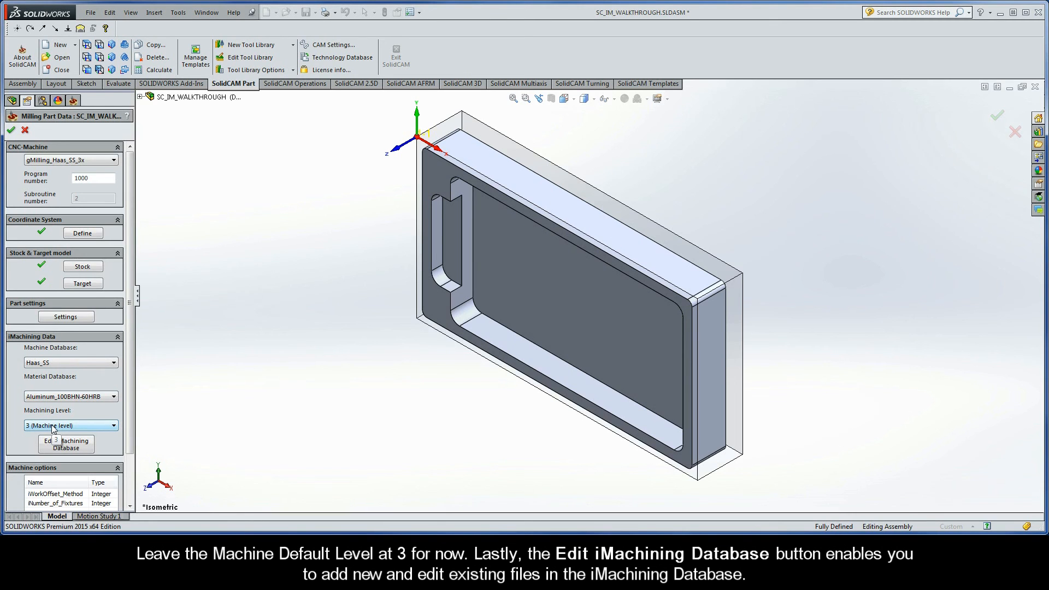
pyautogui.moveTo(65, 446)
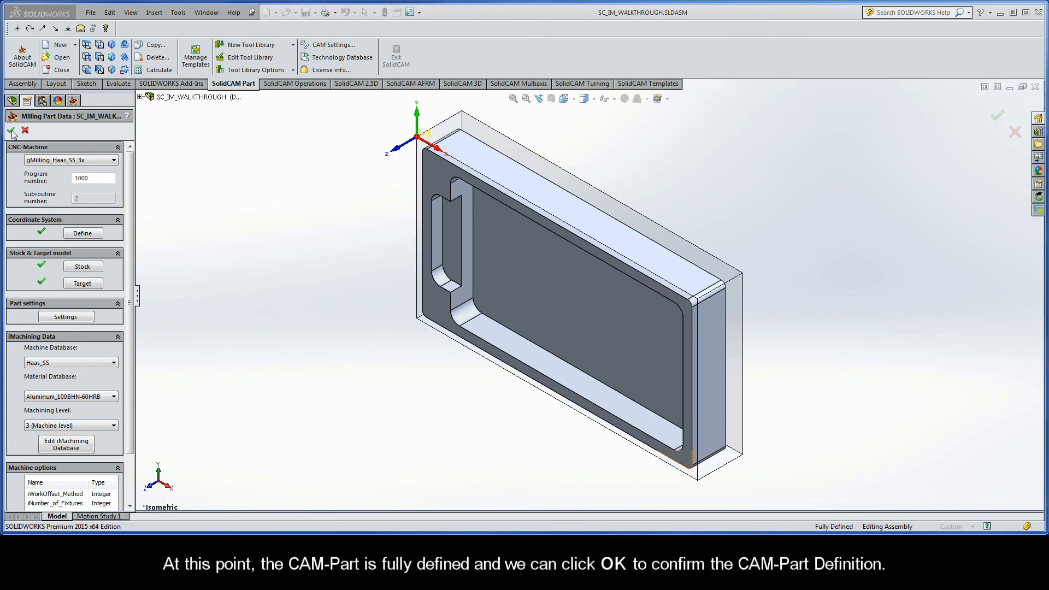
# Confirm Milling Part Data with Machining Level 3 to create the CAM-Part tree
pyautogui.click(11, 130)
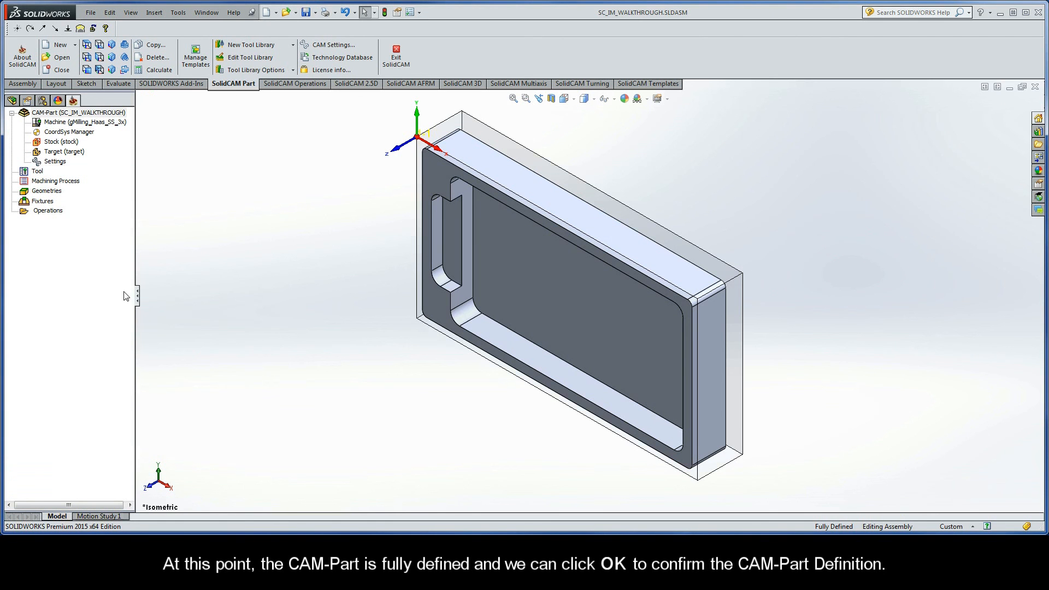